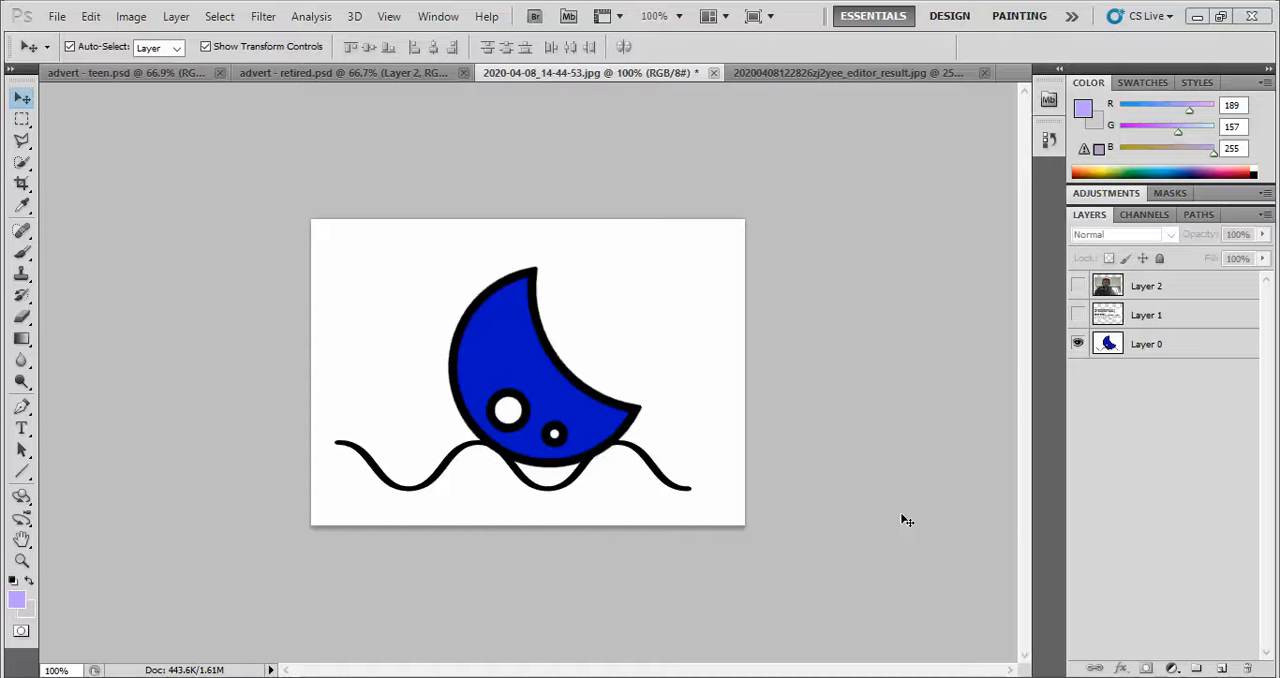
# - Review the finished teen and retired adverts, then return to the moon logo image
pyautogui.click(124, 72)
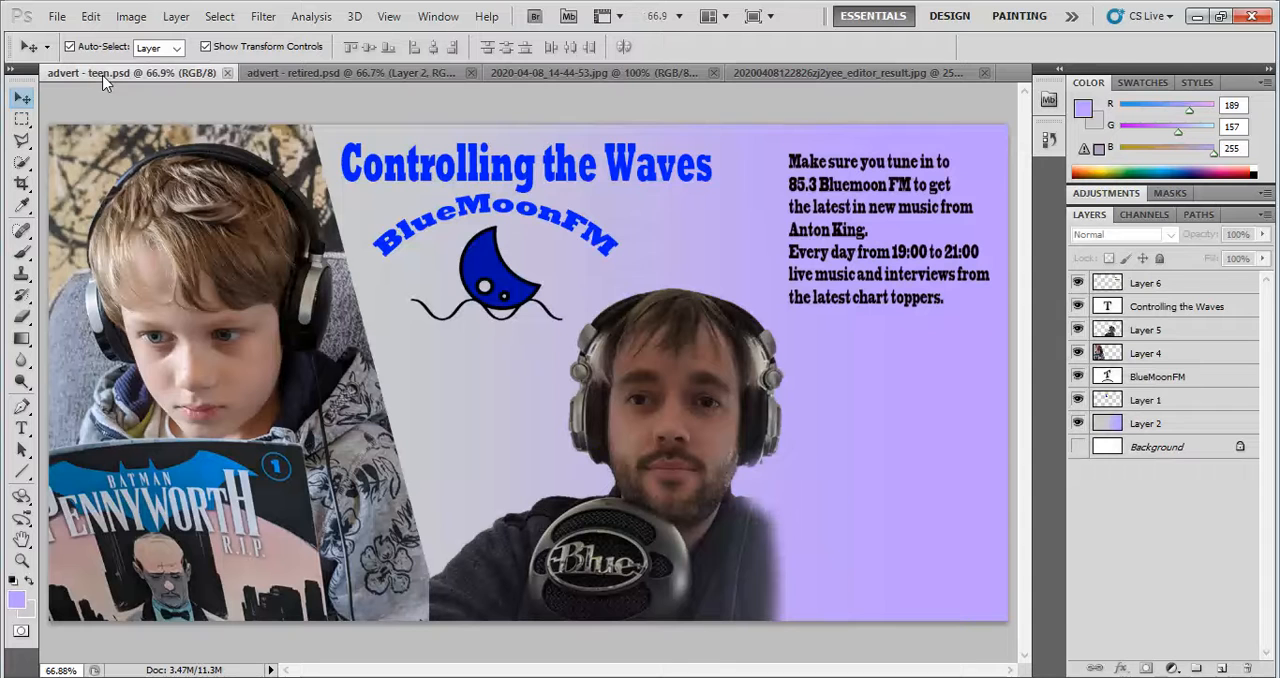
pyautogui.click(350, 72)
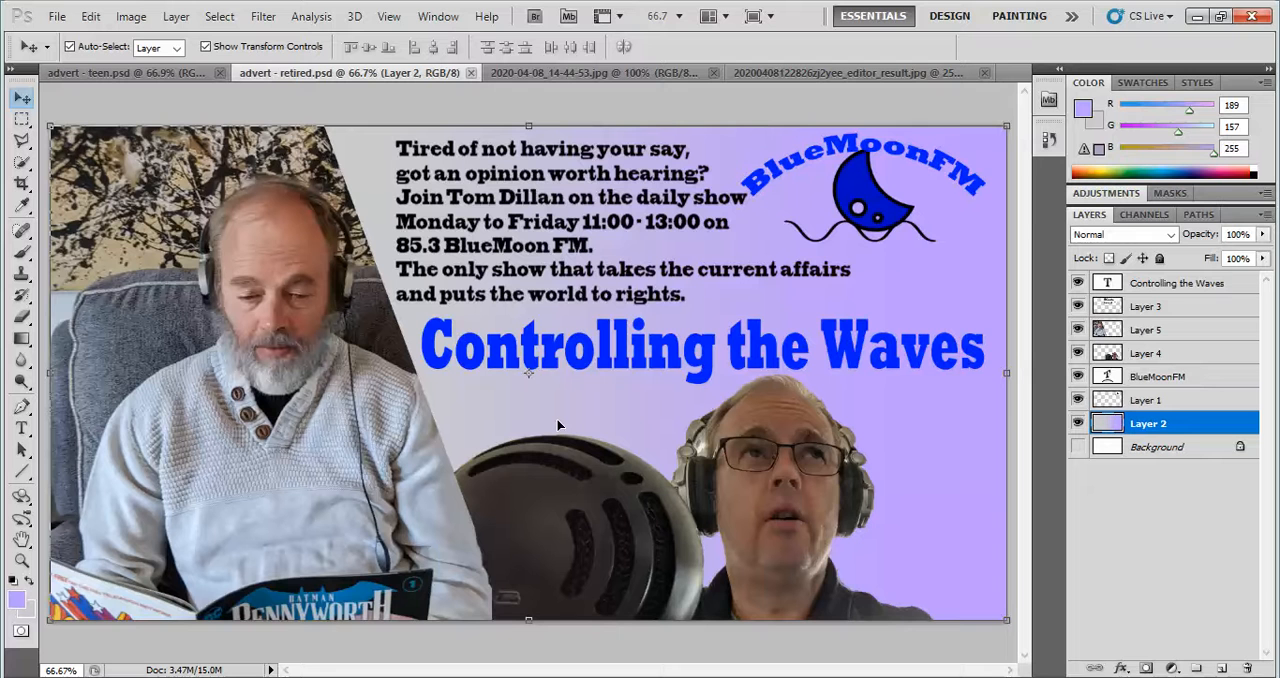
pyautogui.click(590, 72)
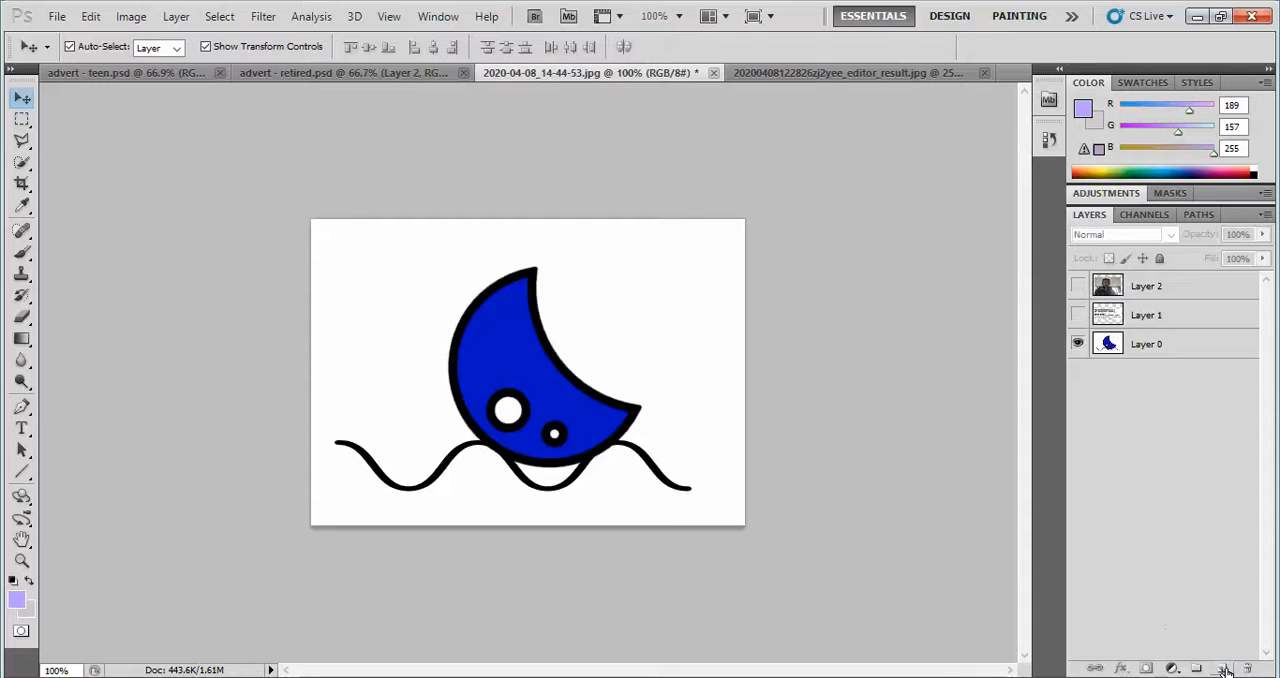
# - Add a new empty layer to the logo image for the grey-to-purple gradient
pyautogui.click(1222, 668)
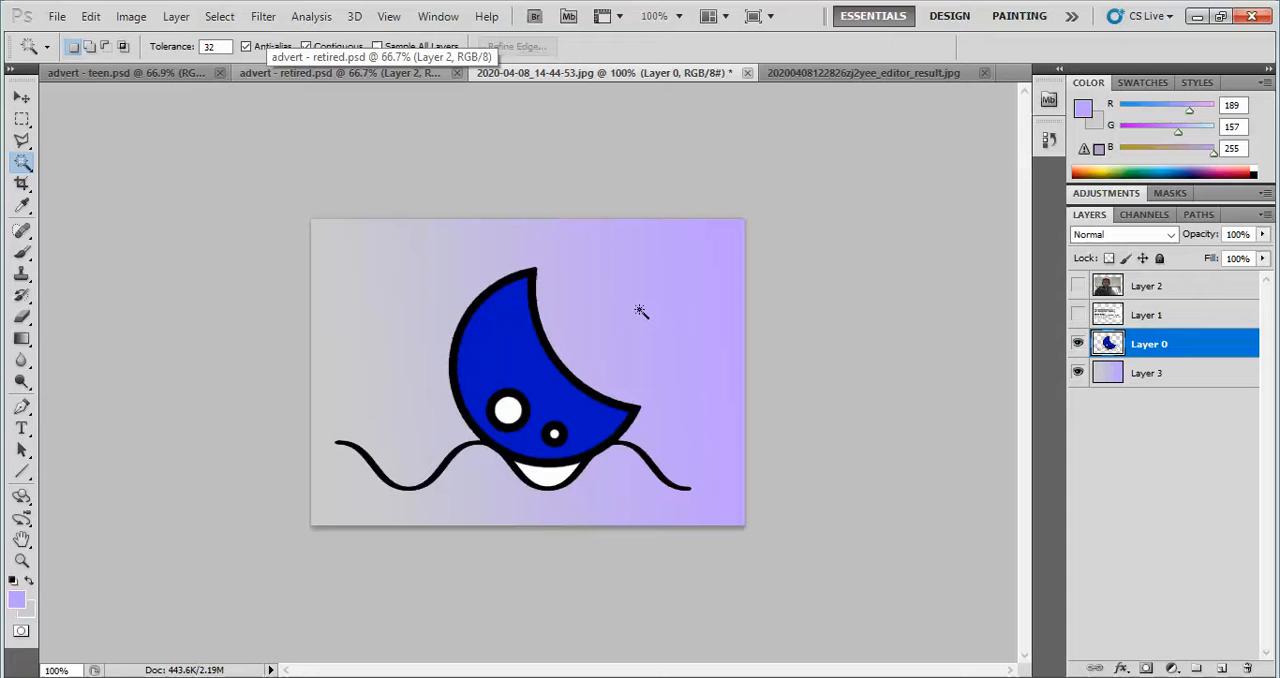
pyautogui.click(220, 16)
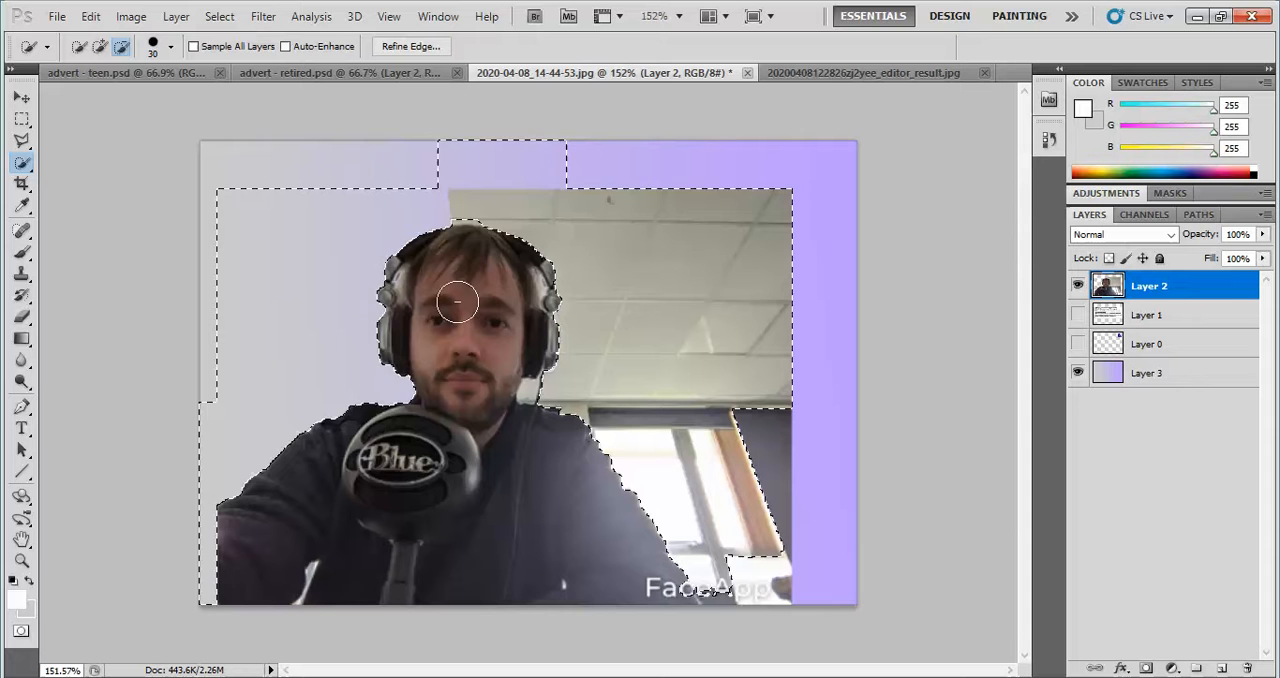
# - Refine the Quick Selection around the man's head before deleting the room background
pyautogui.click(220, 16)
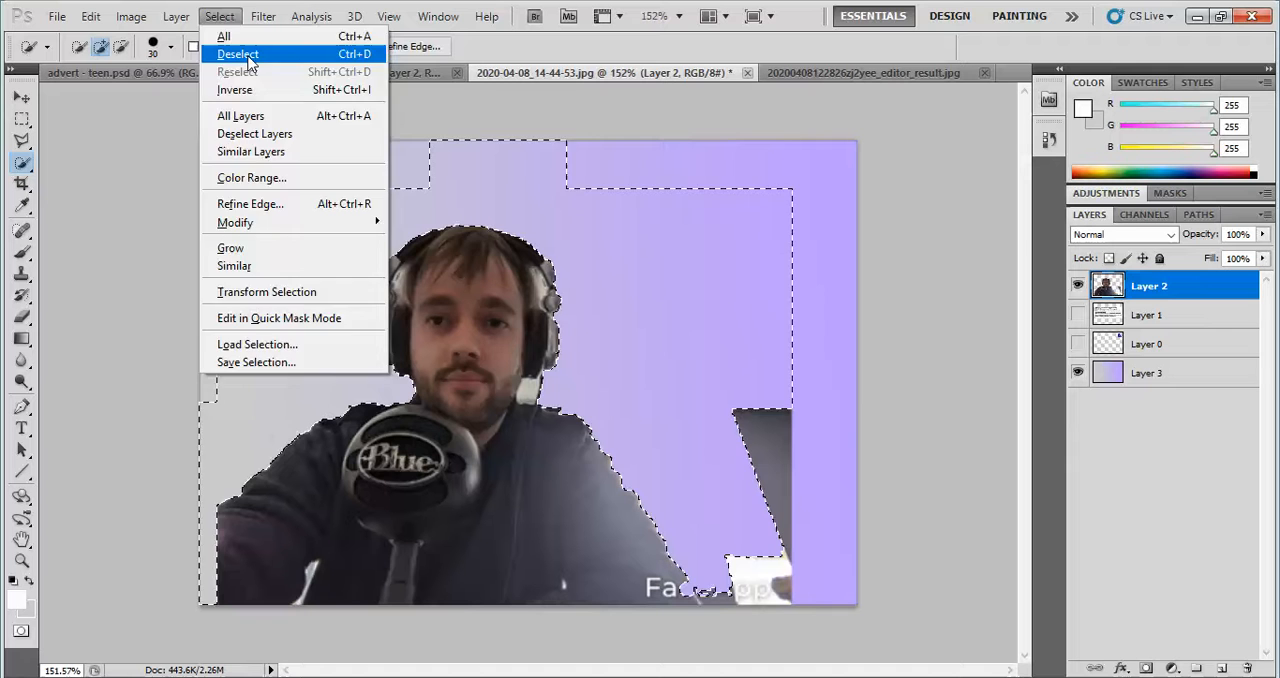